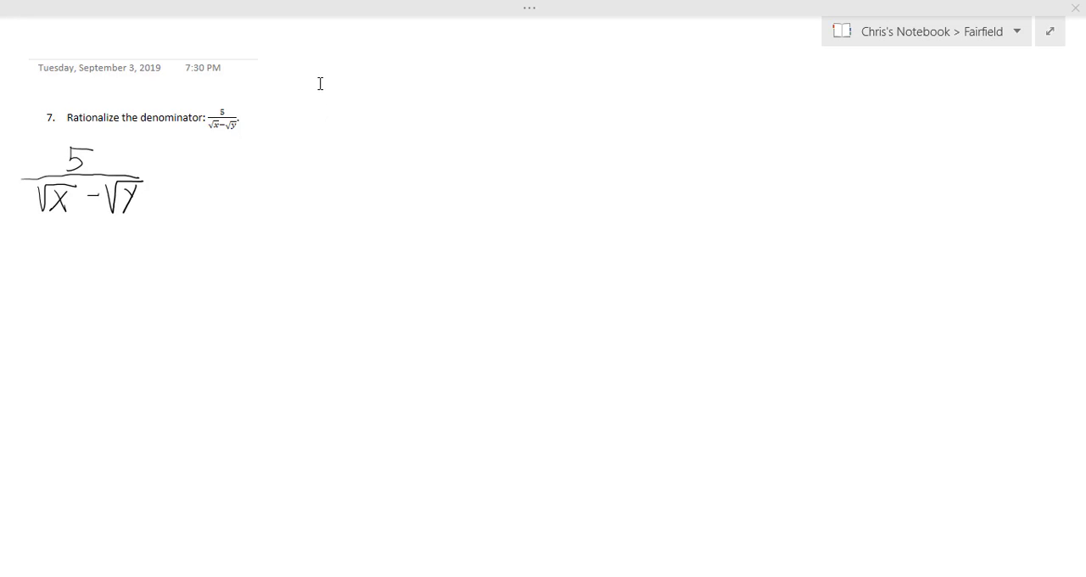
{"action": "mouse_move", "coordinate": [321, 68]}
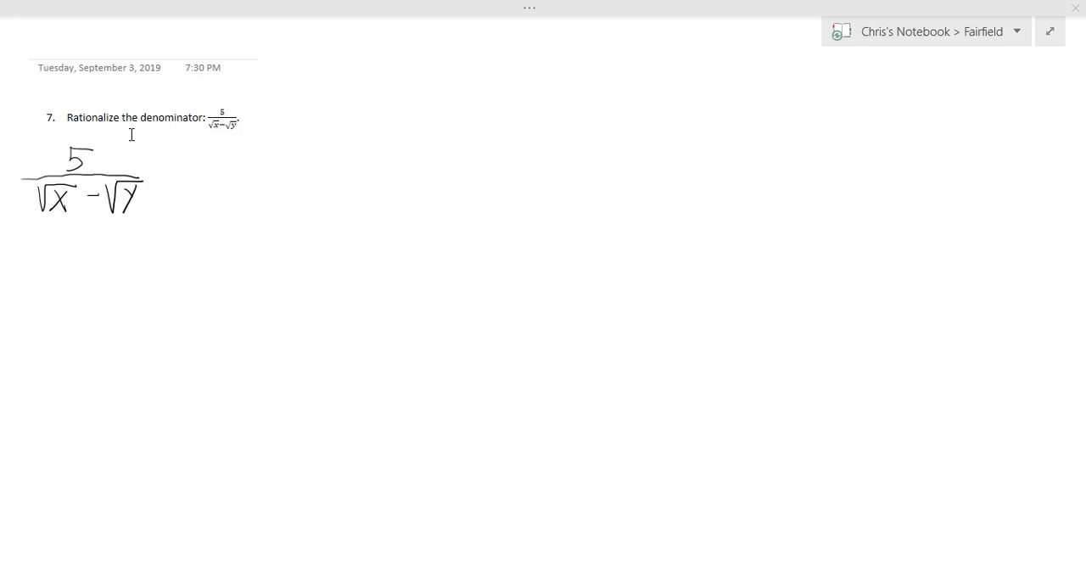
{"action": "mouse_move", "coordinate": [97, 193]}
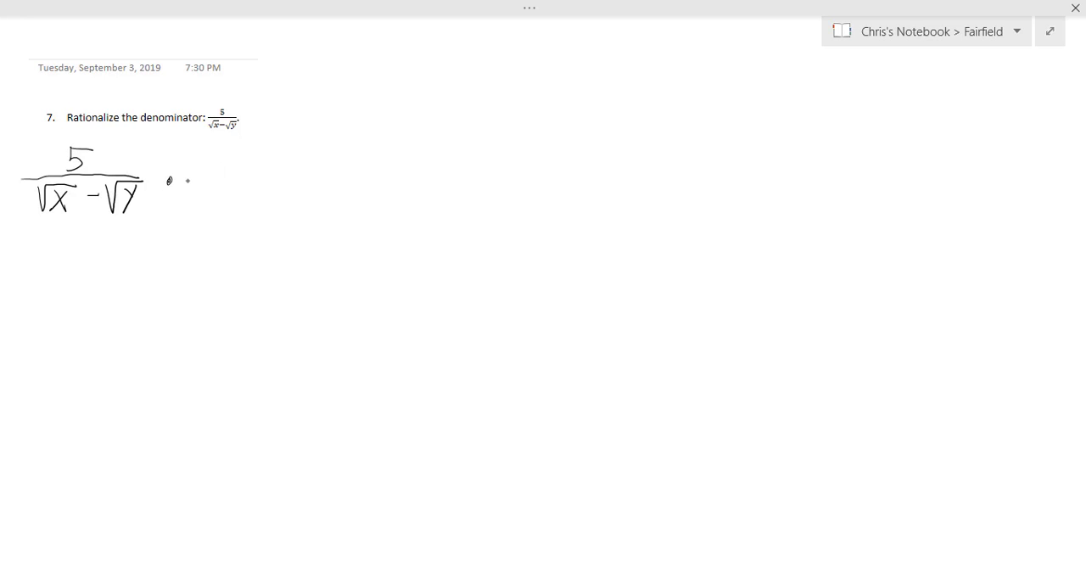
- Handwrite the conjugate fraction (√x+√y)/(√x+√y) after the dot and begin an equals sign
{"action": "left_click_drag", "start_coordinate": [187, 180], "coordinate": [302, 183]}
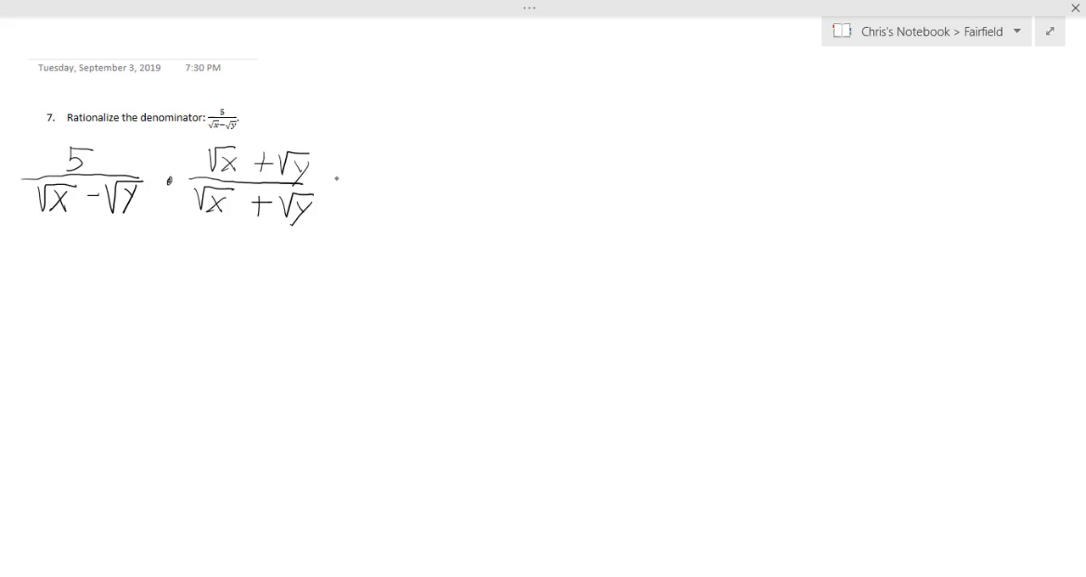
{"action": "left_click_drag", "start_coordinate": [332, 180], "coordinate": [350, 193]}
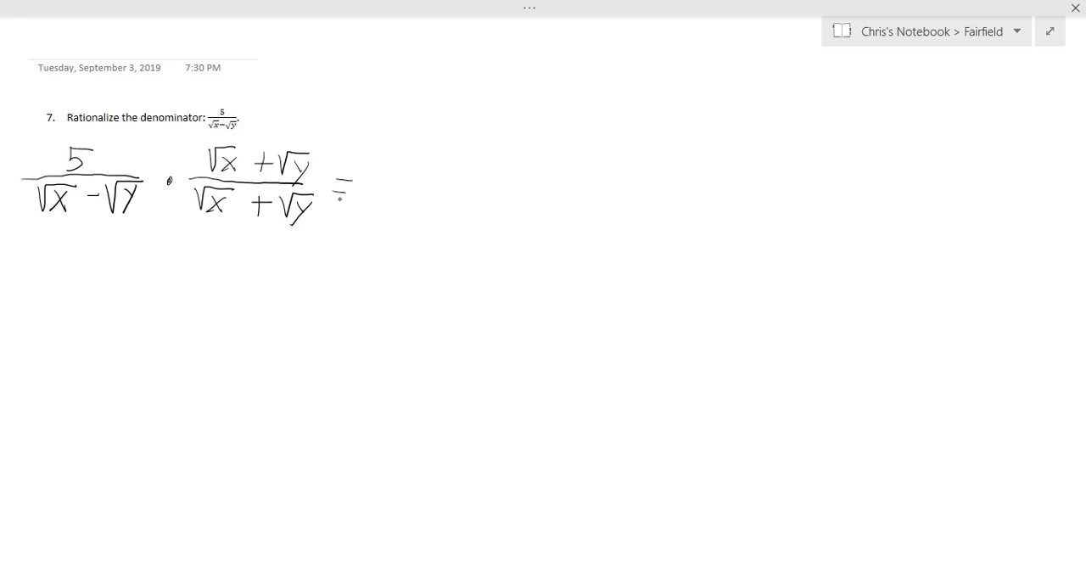
- Finish the equals sign and ink the result (5√x + 5√y)/(x − y)
{"action": "left_click_drag", "start_coordinate": [370, 185], "coordinate": [478, 187]}
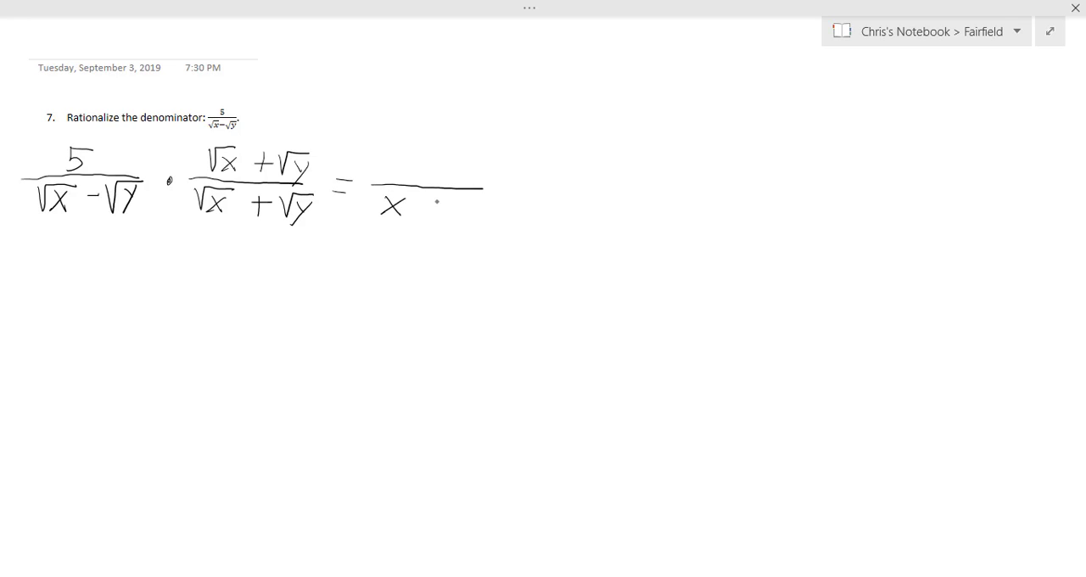
{"action": "left_click_drag", "start_coordinate": [416, 202], "coordinate": [444, 202]}
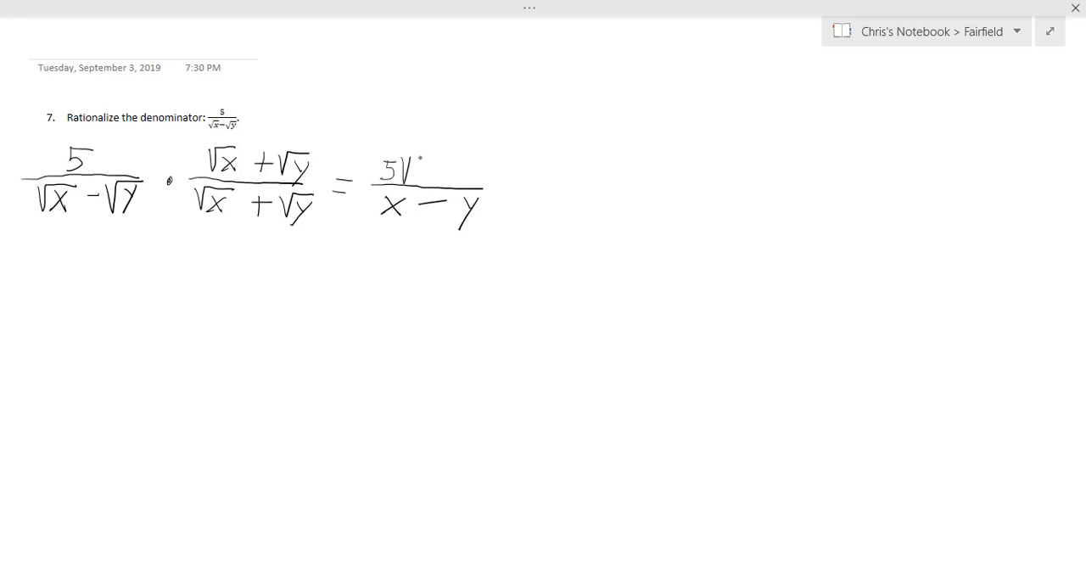
{"action": "left_click_drag", "start_coordinate": [406, 173], "coordinate": [449, 170]}
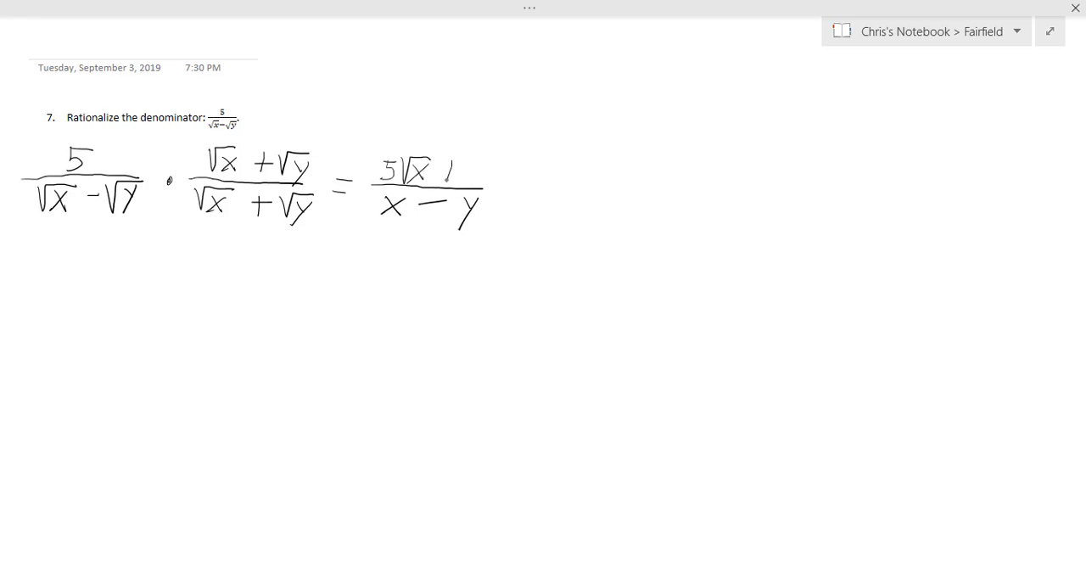
{"action": "type", "text": "+5"}
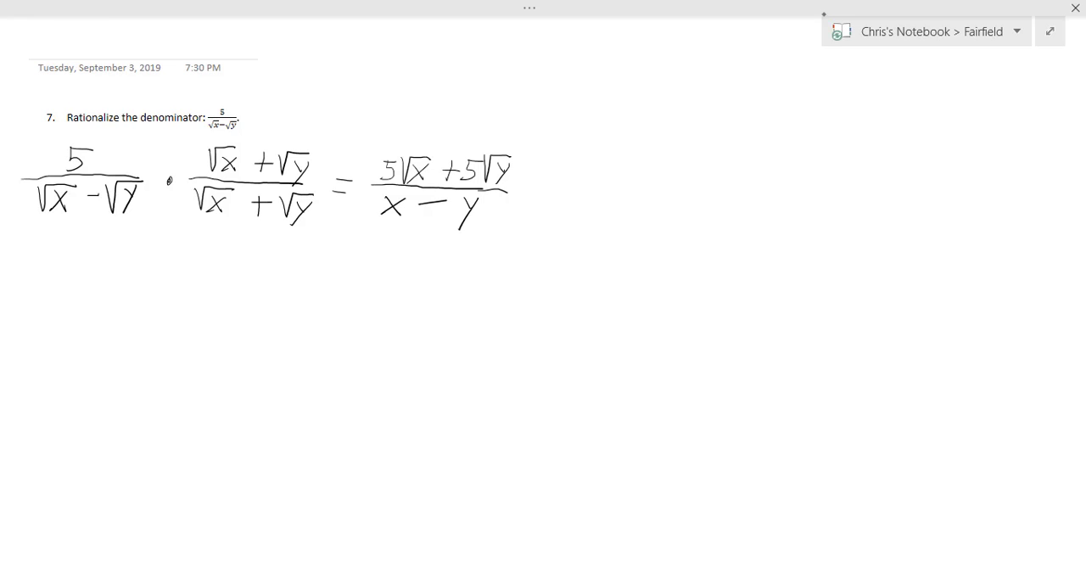
- Bring up the notebook's page list from the notebook name
{"action": "left_click", "coordinate": [927, 31]}
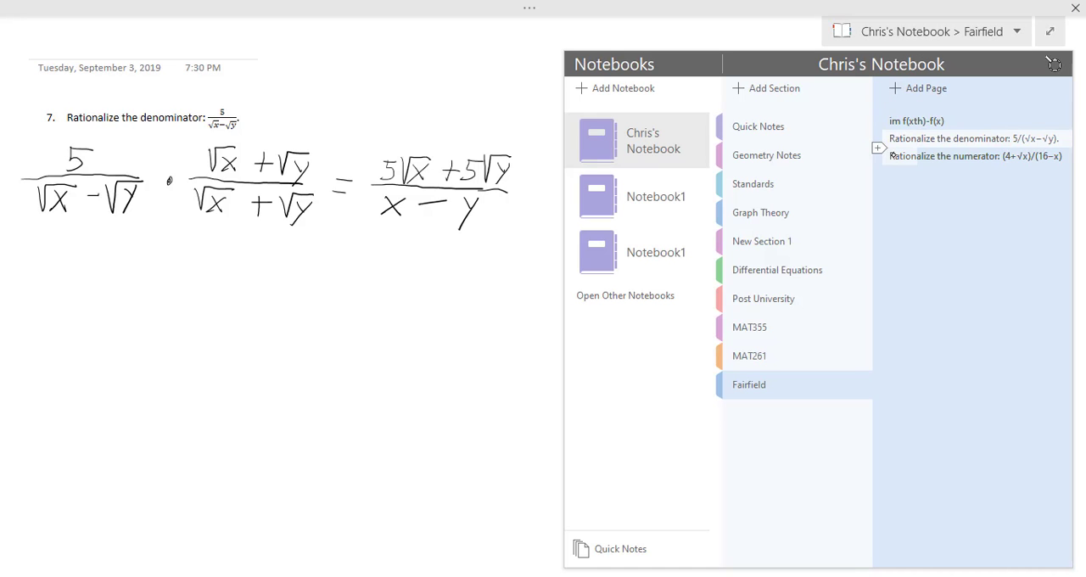
- Switch to the page 'Rationalize the numerator: (4+√x)/(16−x)'
{"action": "left_click", "coordinate": [973, 156]}
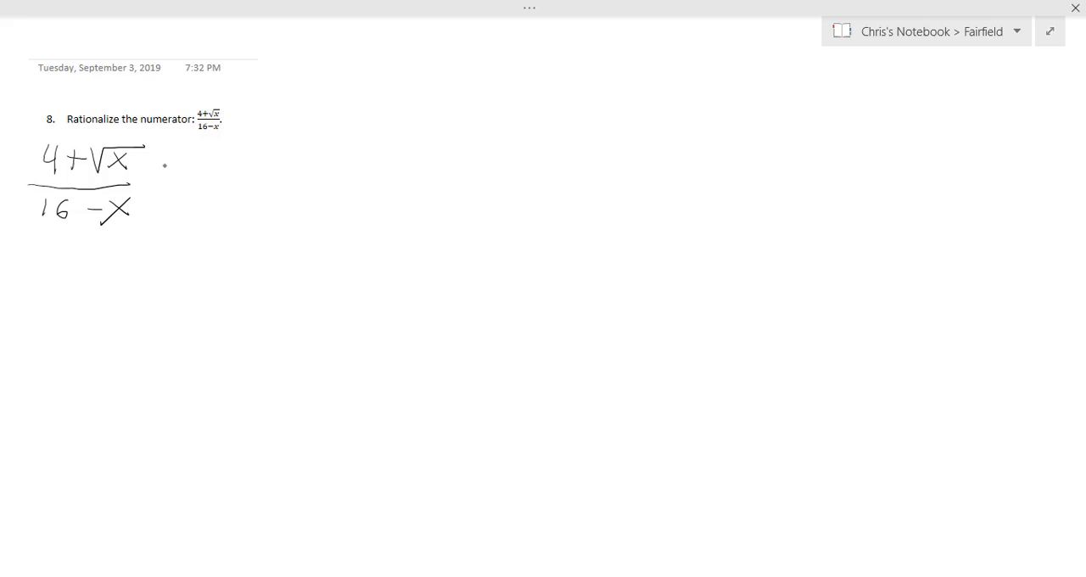
{"action": "mouse_move", "coordinate": [170, 173]}
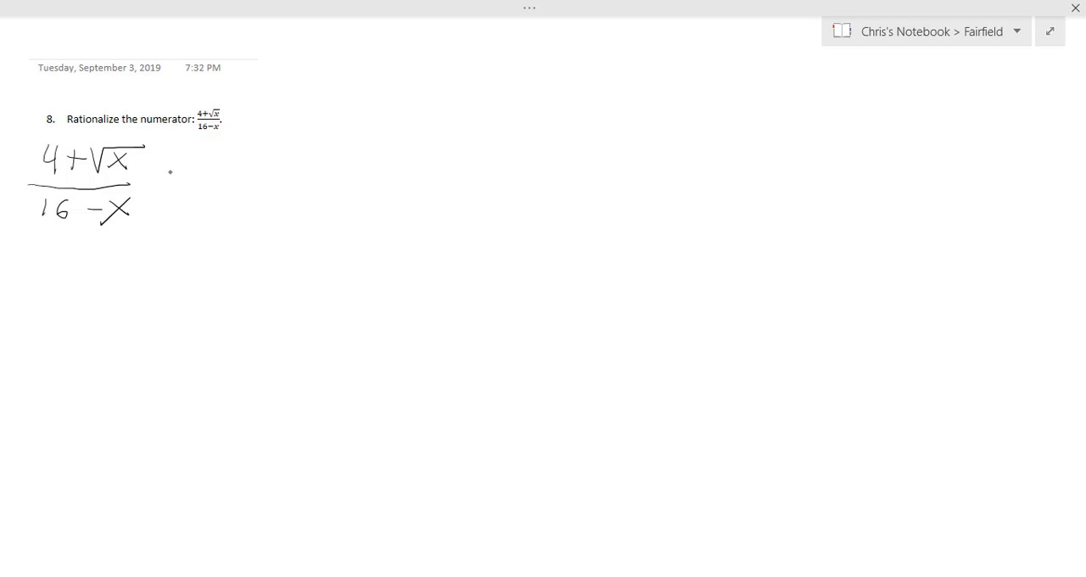
{"action": "mouse_move", "coordinate": [173, 186]}
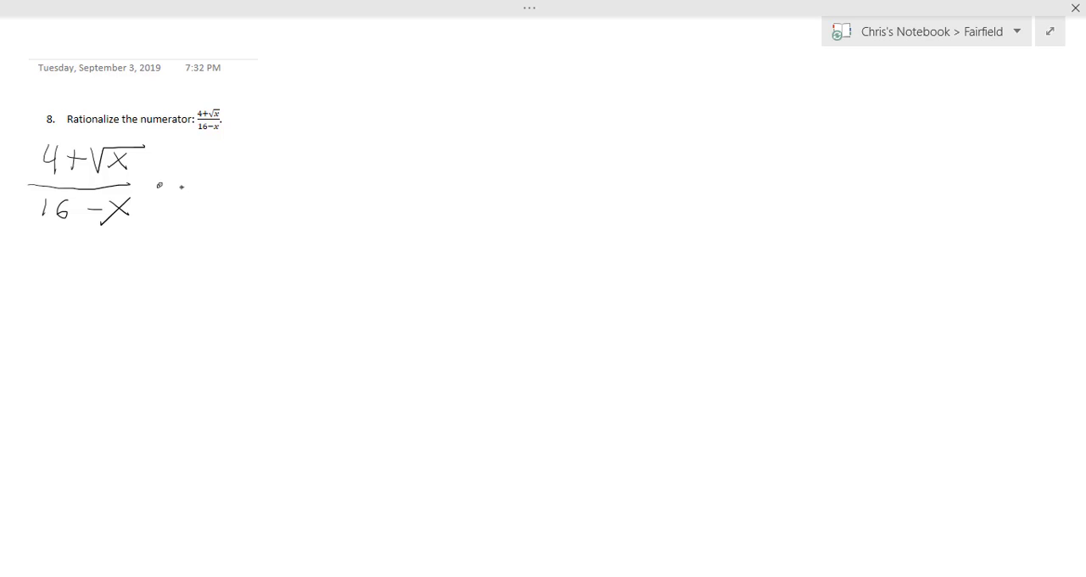
- Ink a multiplication dot and the fraction (4−√x)/(16−x) beside the original fraction
{"action": "left_click_drag", "start_coordinate": [179, 186], "coordinate": [289, 187]}
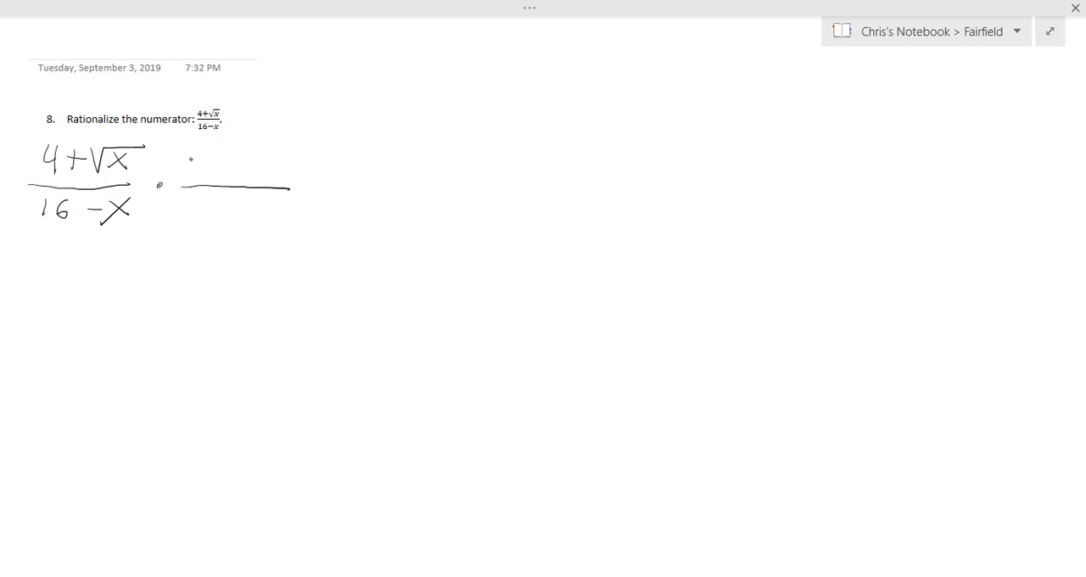
{"action": "left_click_drag", "start_coordinate": [190, 166], "coordinate": [229, 167]}
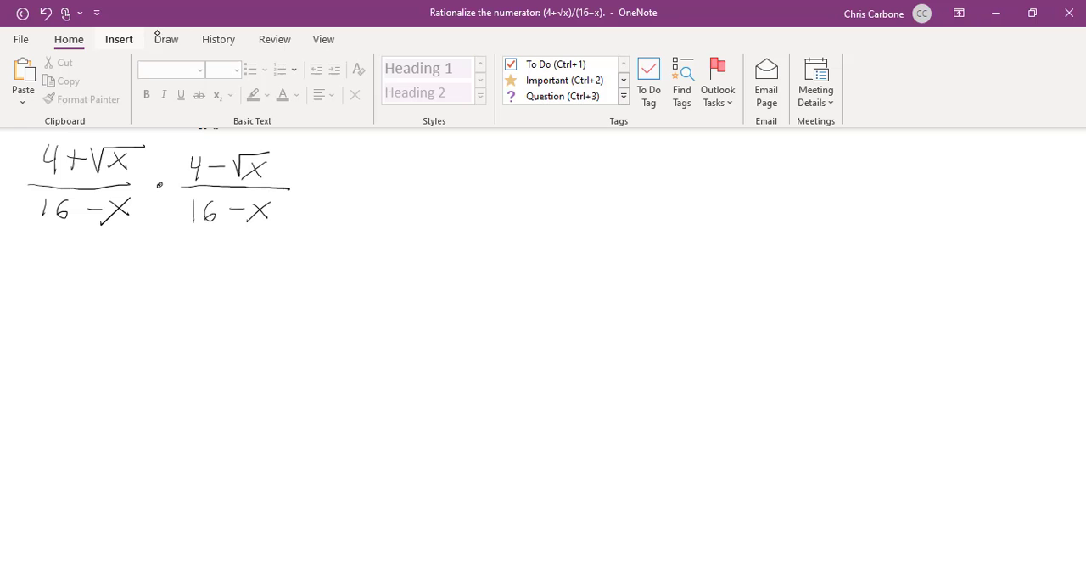
{"action": "left_click", "coordinate": [167, 39]}
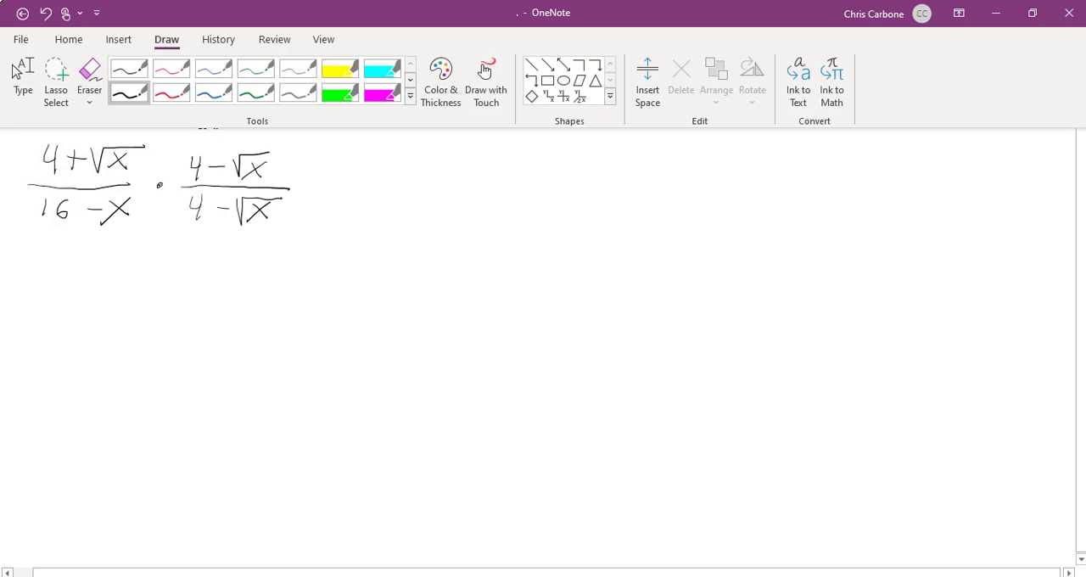
- Return to the uncluttered full-page writing view after correcting the denominator to 4−√x
{"action": "left_click", "coordinate": [129, 94]}
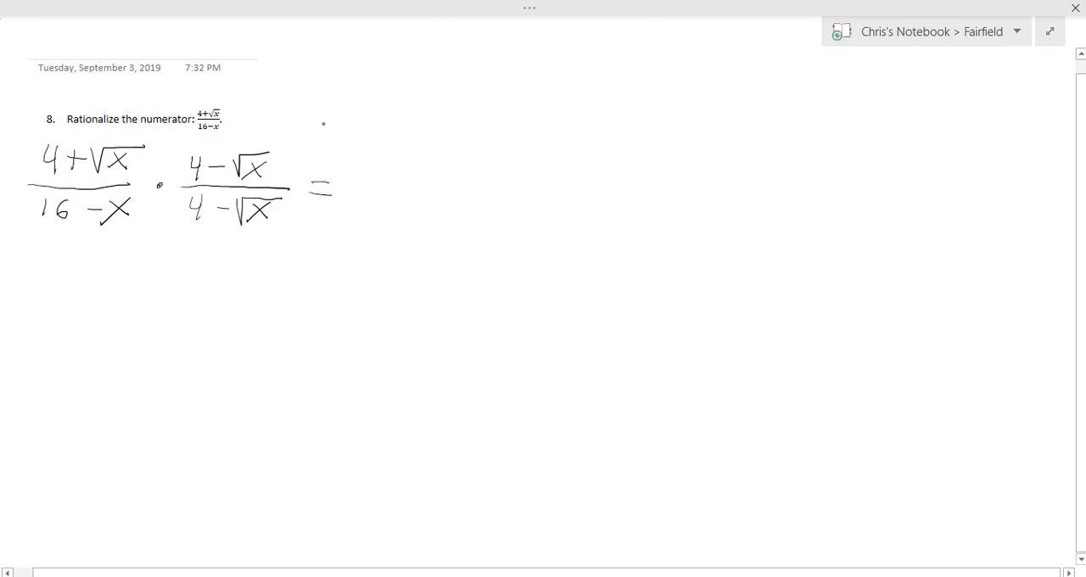
- Ink the result fraction 16−x over (16−x)(4−√x)
{"action": "left_click_drag", "start_coordinate": [348, 189], "coordinate": [390, 188]}
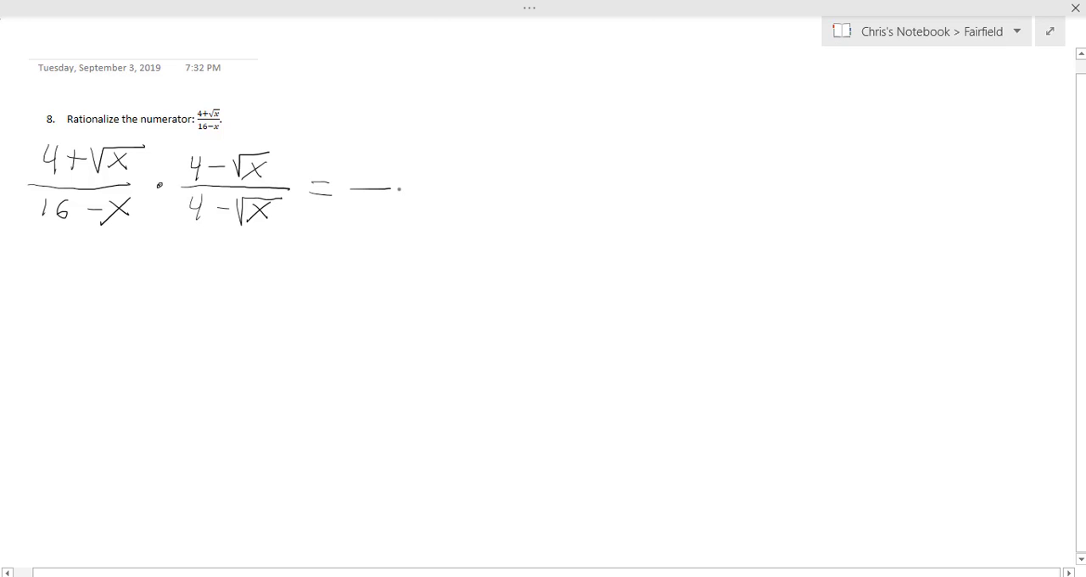
{"action": "left_click_drag", "start_coordinate": [350, 189], "coordinate": [489, 187]}
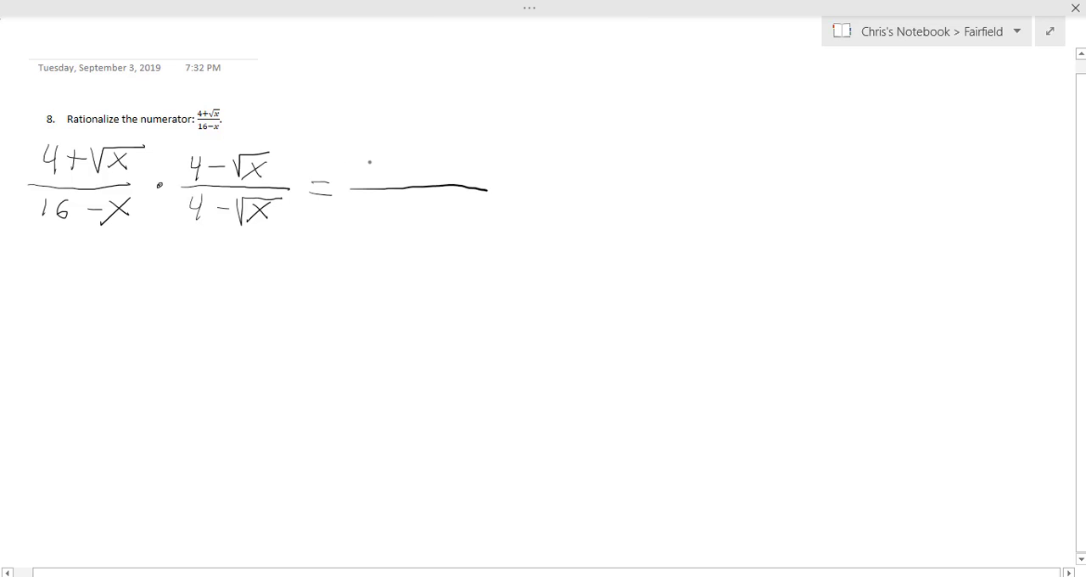
{"action": "left_click_drag", "start_coordinate": [360, 173], "coordinate": [433, 170]}
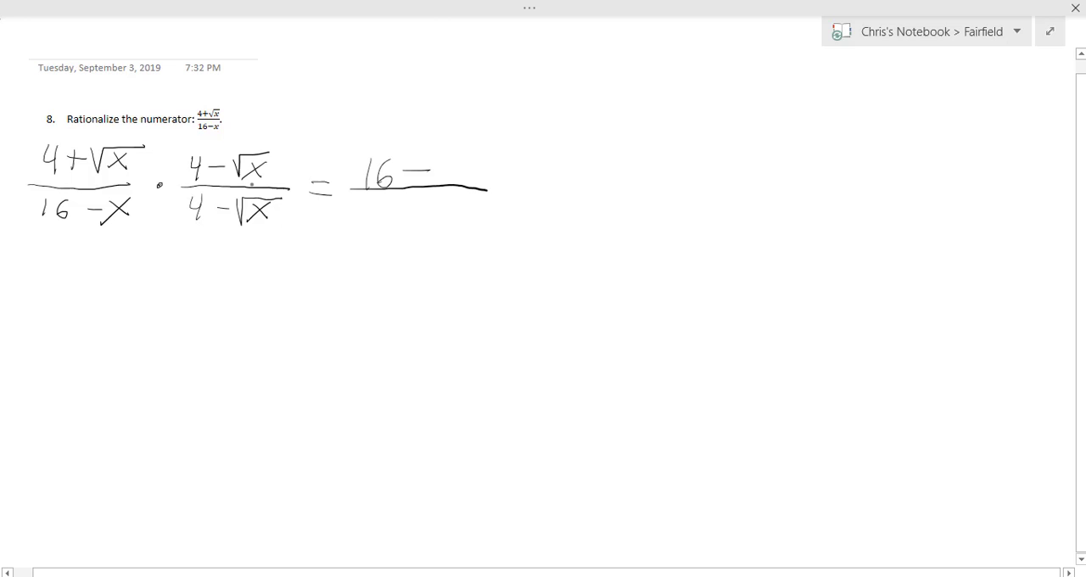
{"action": "left_click_drag", "start_coordinate": [441, 156], "coordinate": [464, 183]}
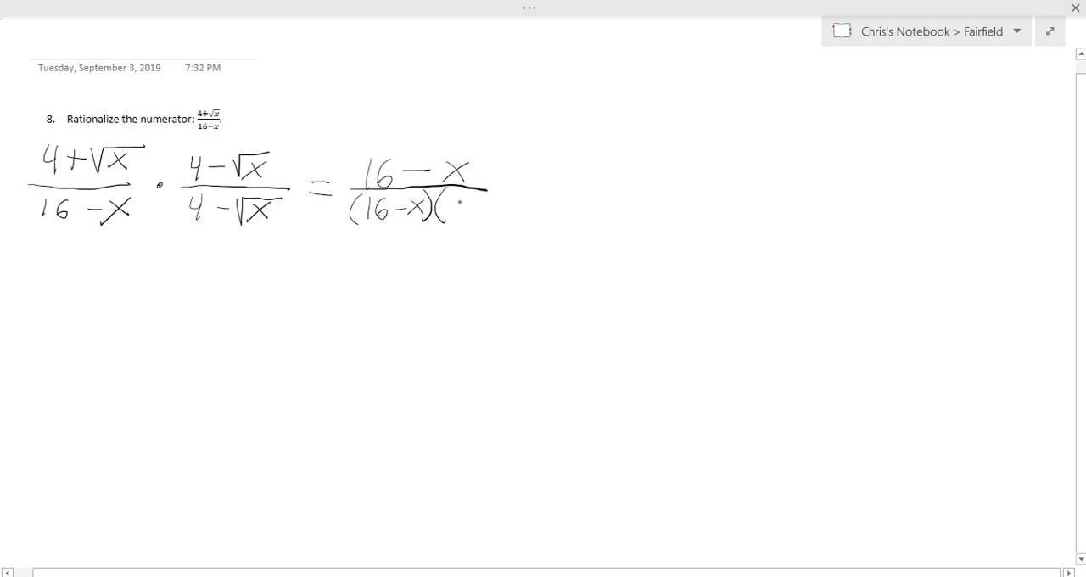
{"action": "left_click_drag", "start_coordinate": [441, 212], "coordinate": [500, 204]}
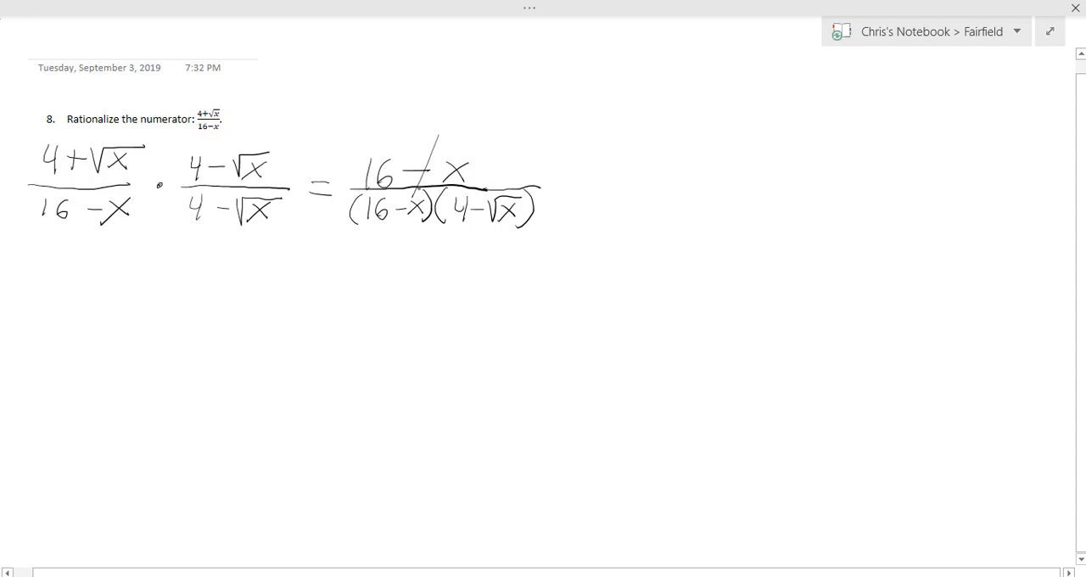
- Cross out the common 16−x factor in numerator and denominator
{"action": "left_click_drag", "start_coordinate": [434, 136], "coordinate": [394, 240]}
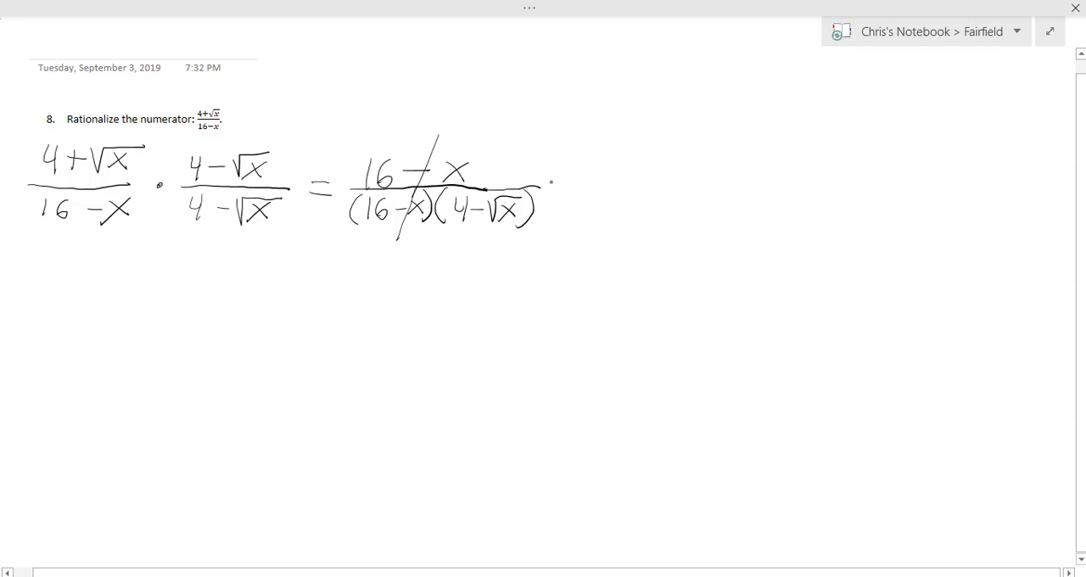